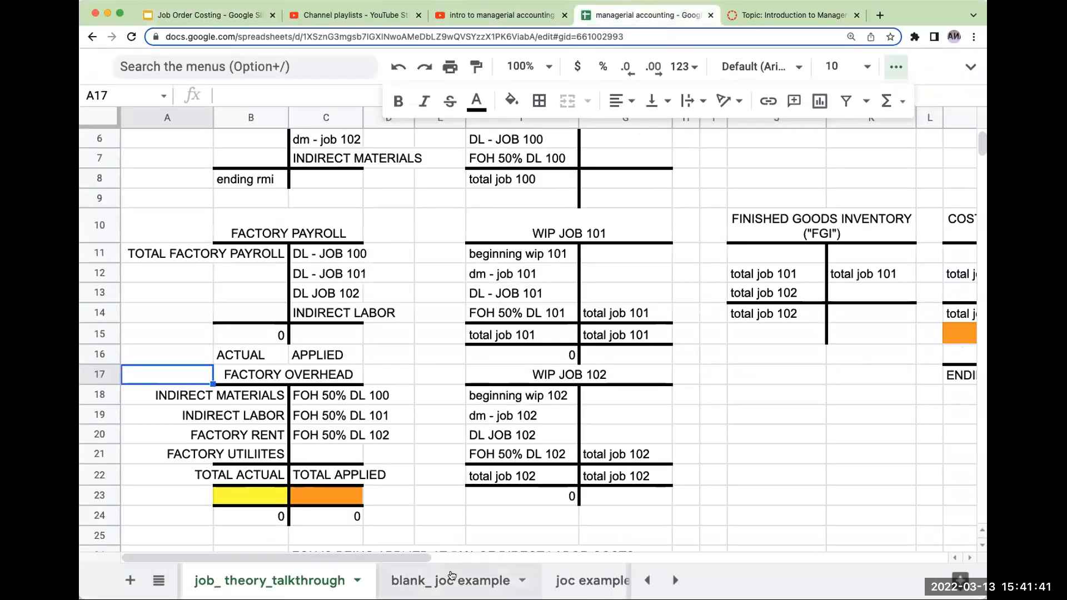
Step: Switch to the blank_ joc example sheet showing YYZ, Inc.'s September 2024 cost data
left_click(446, 580)
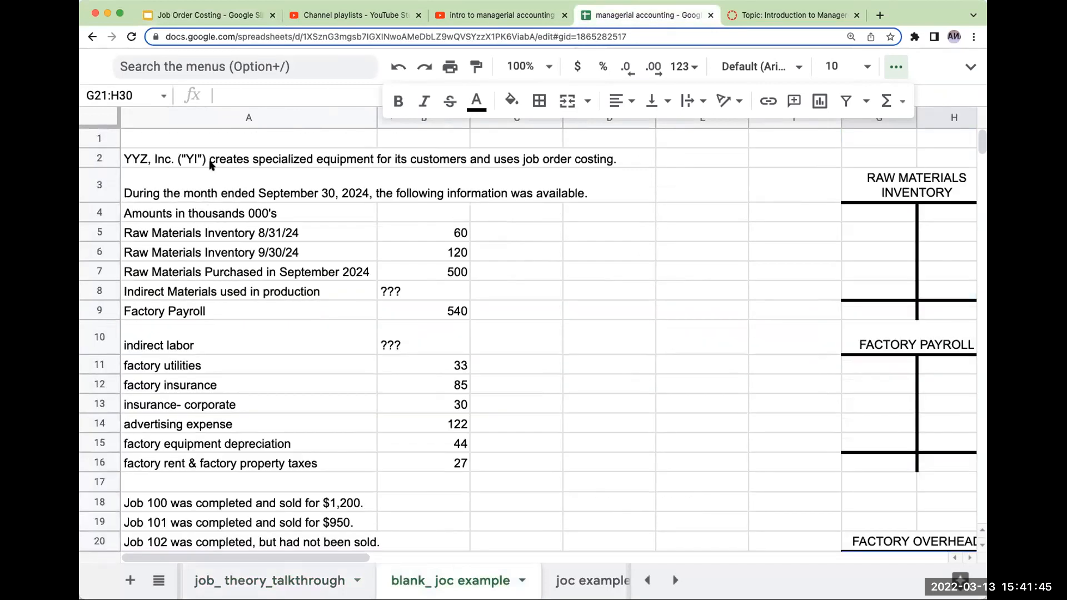
mouse_move(278, 151)
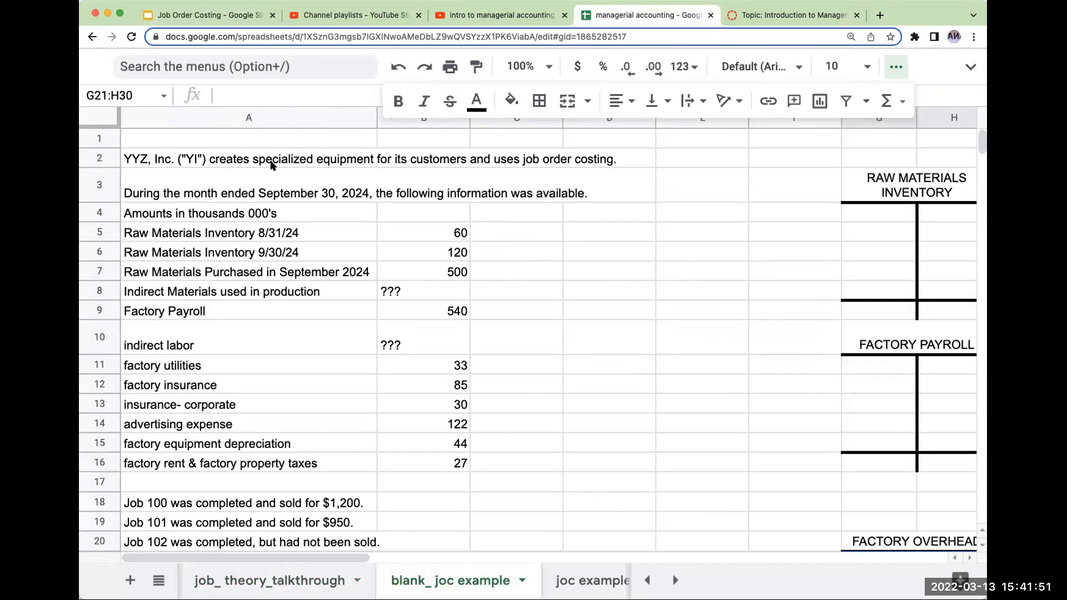
left_click(423, 232)
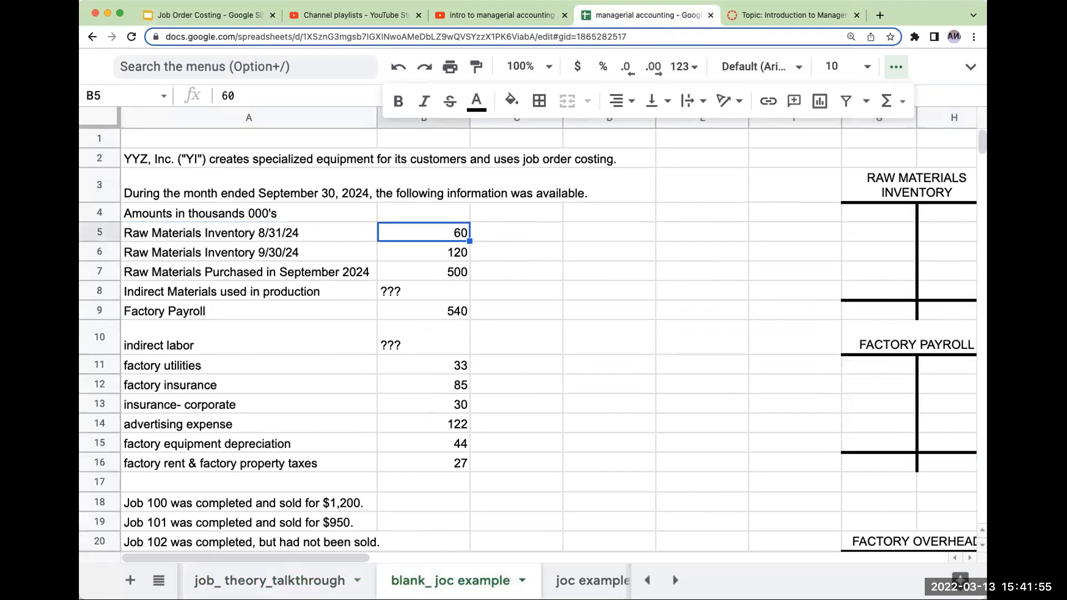
left_click(422, 271)
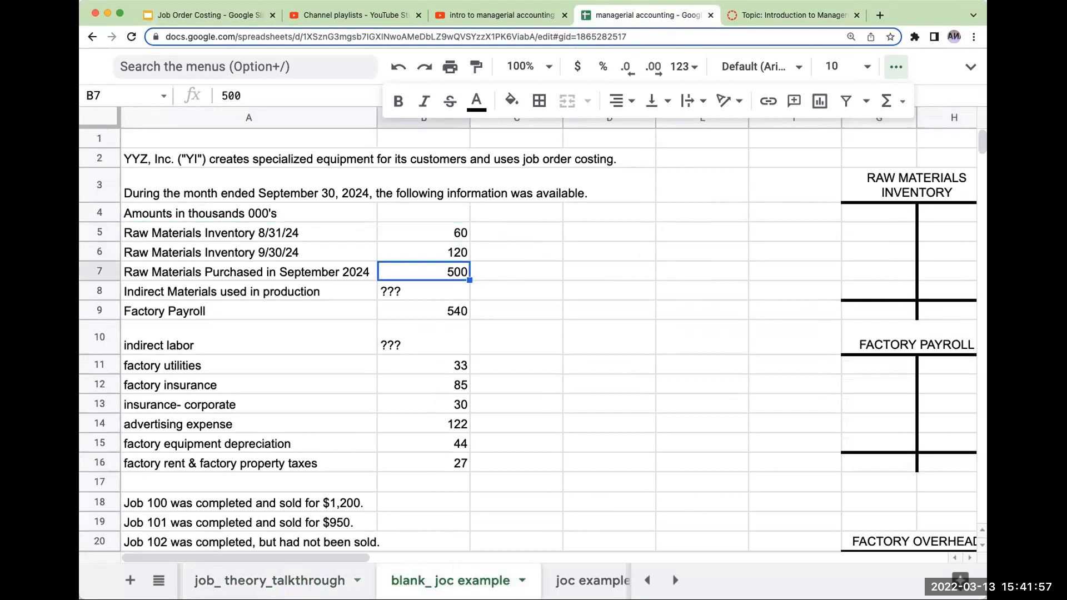
left_click(424, 291)
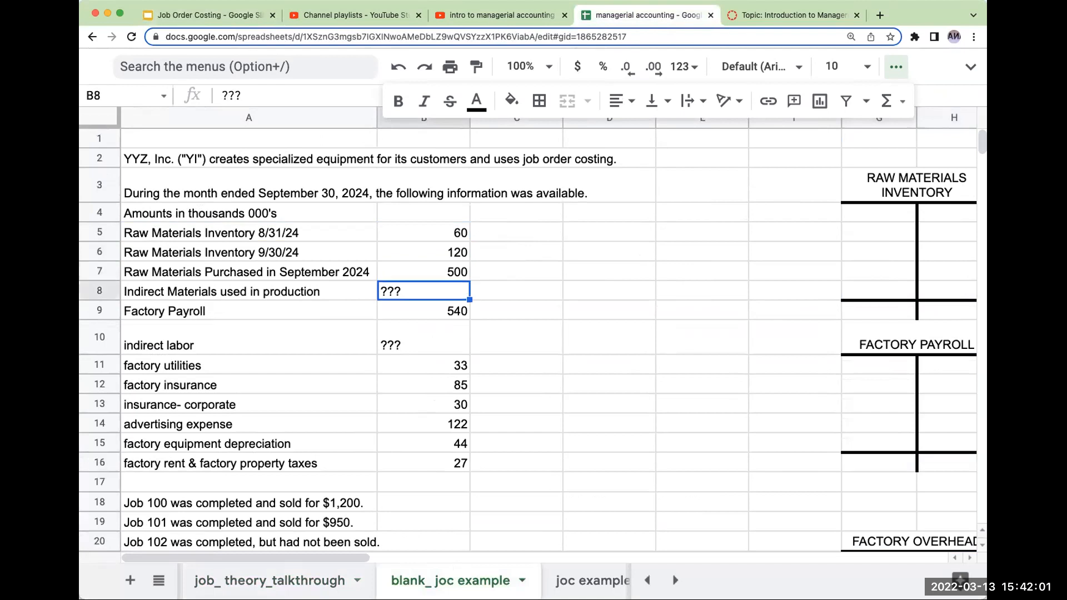
left_click(421, 341)
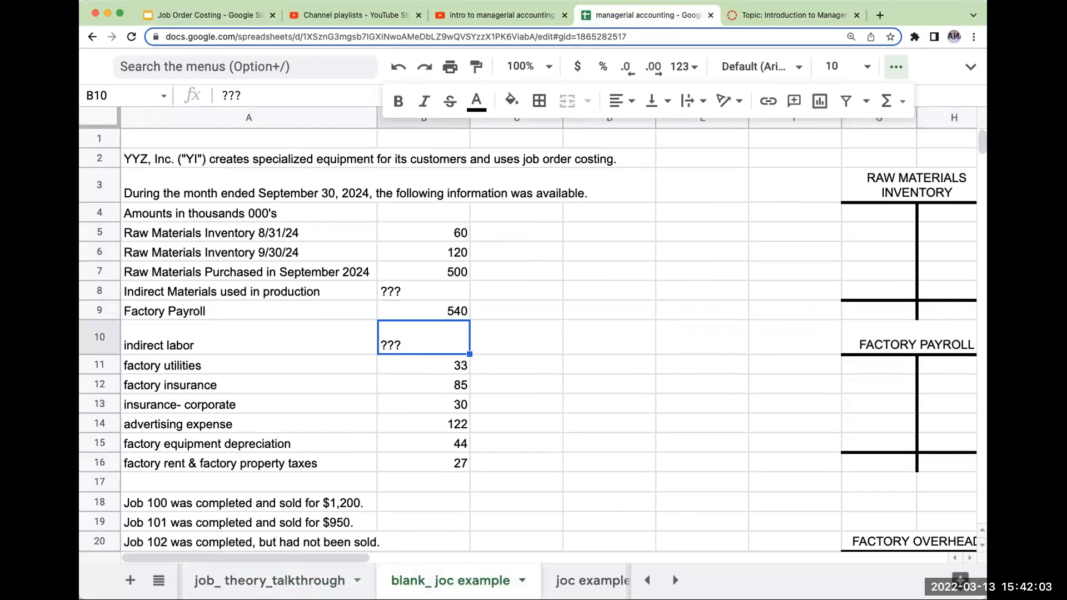
left_click(422, 384)
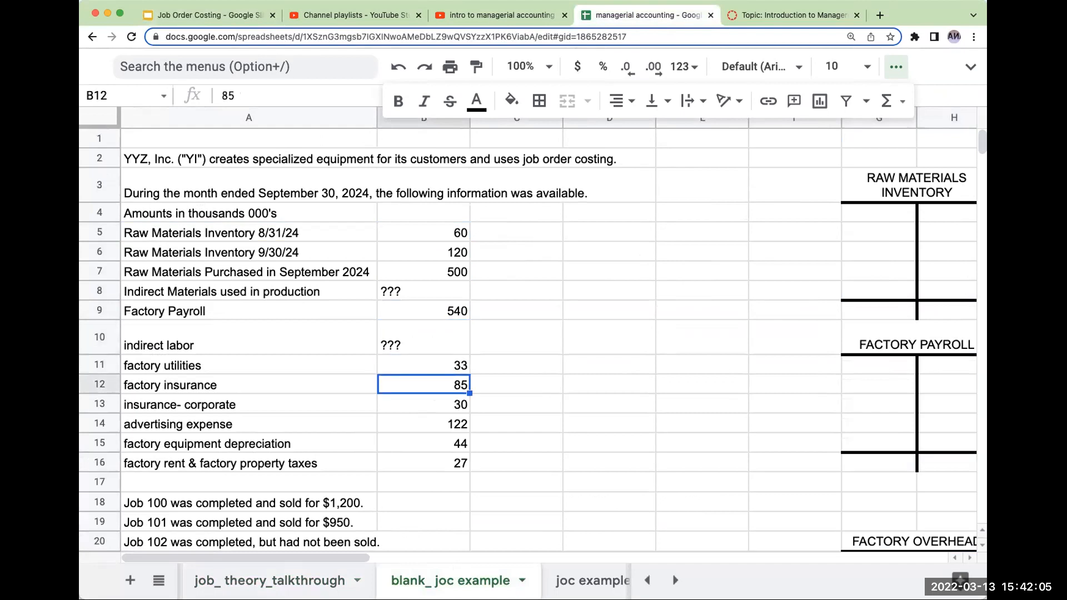
left_click(426, 404)
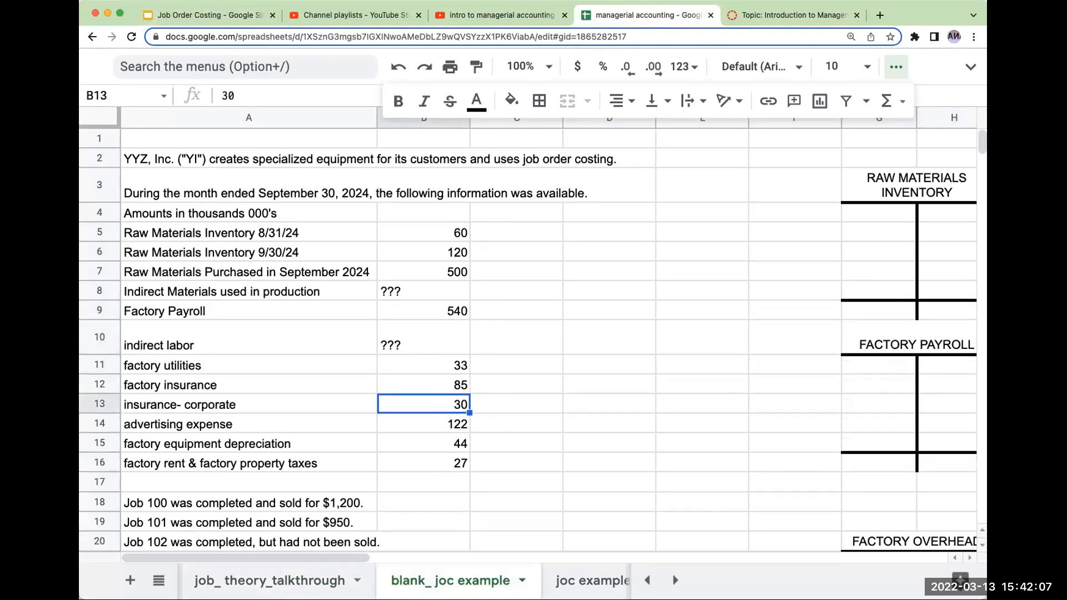
left_click(426, 423)
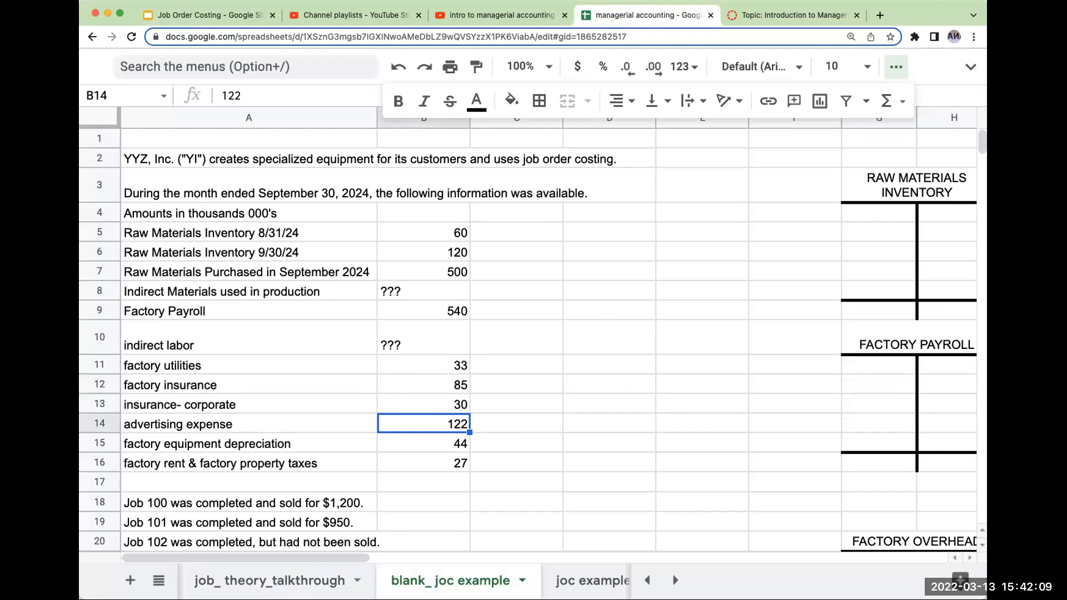
left_click(424, 464)
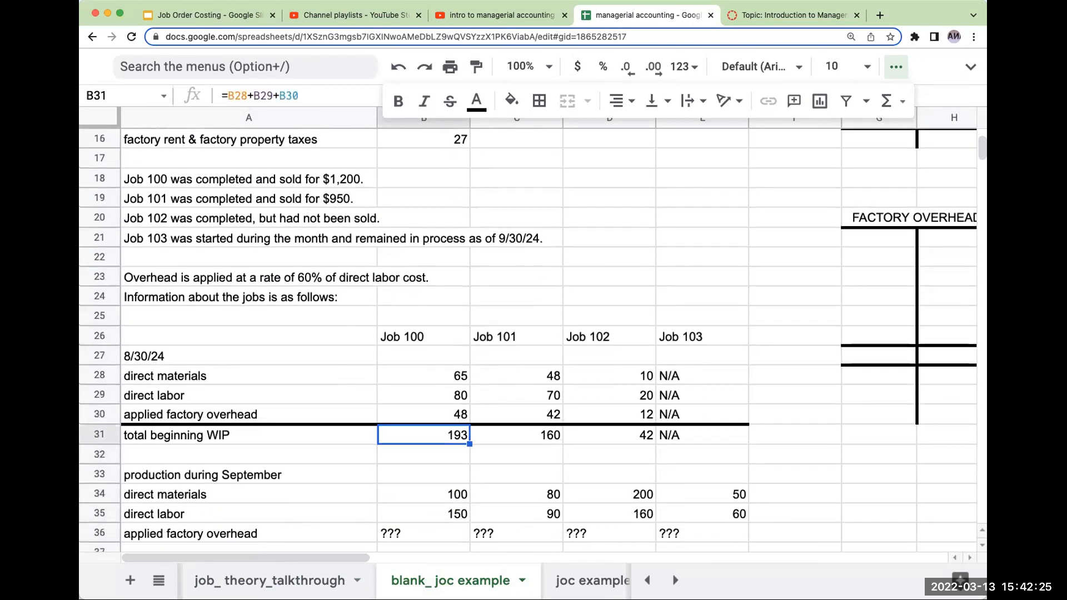
left_click(202, 474)
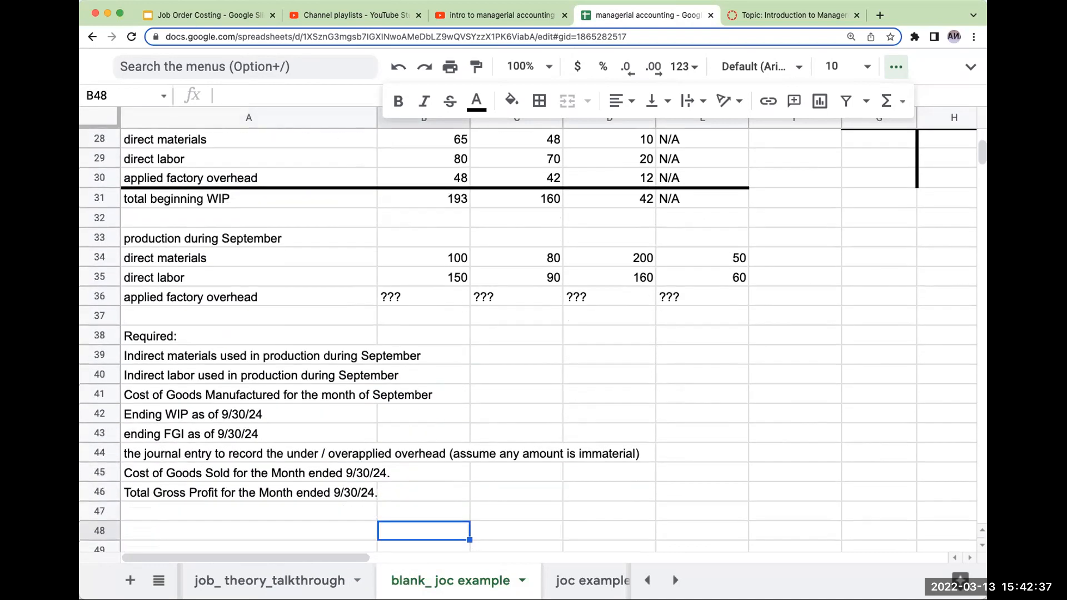
mouse_move(435, 399)
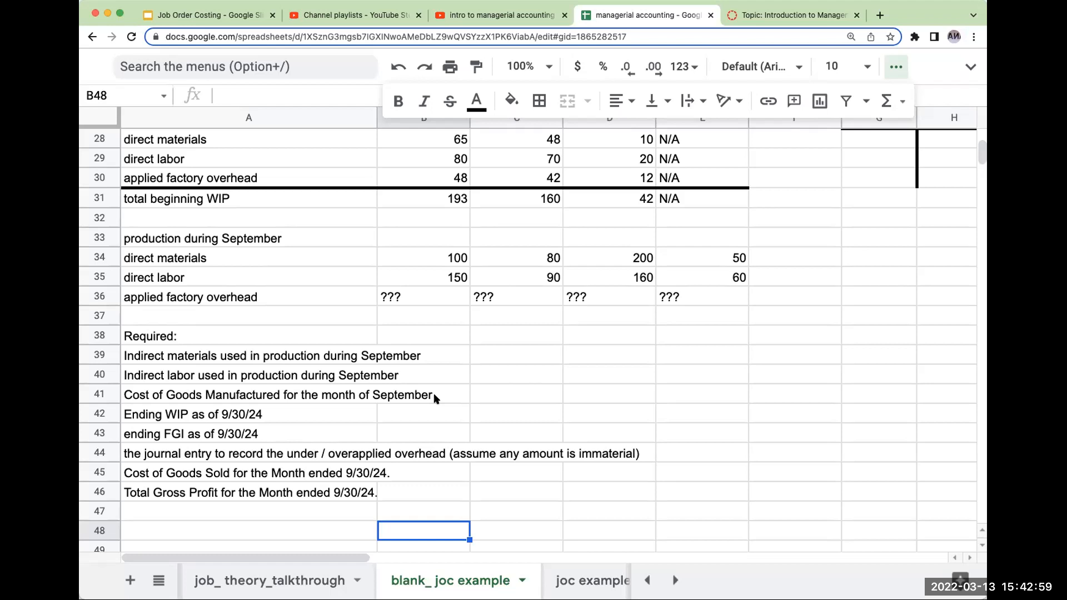
scroll("up", 3)
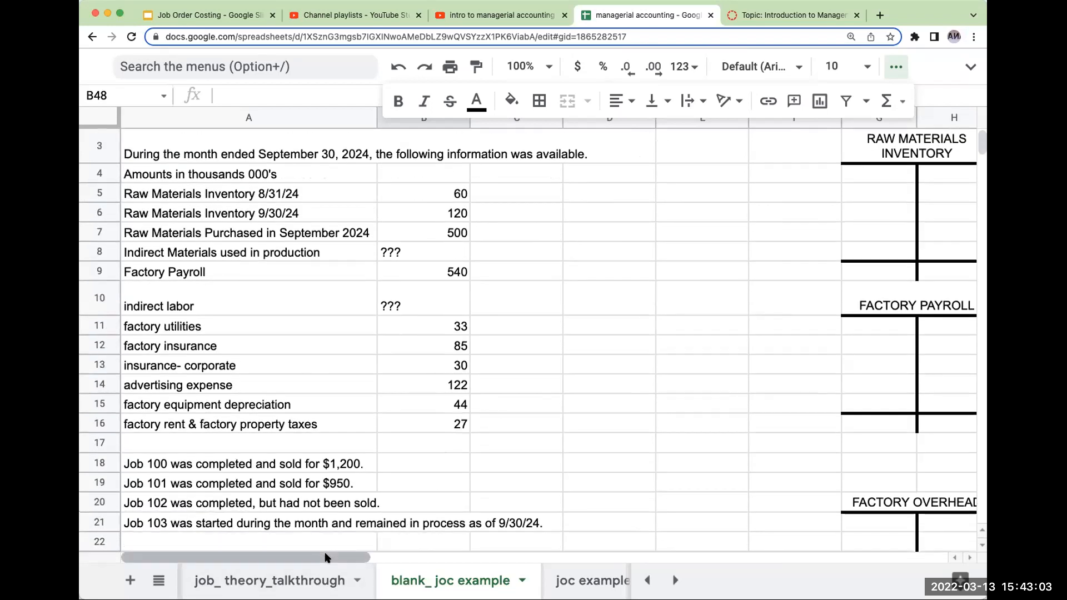
left_click_drag(327, 557, 510, 557)
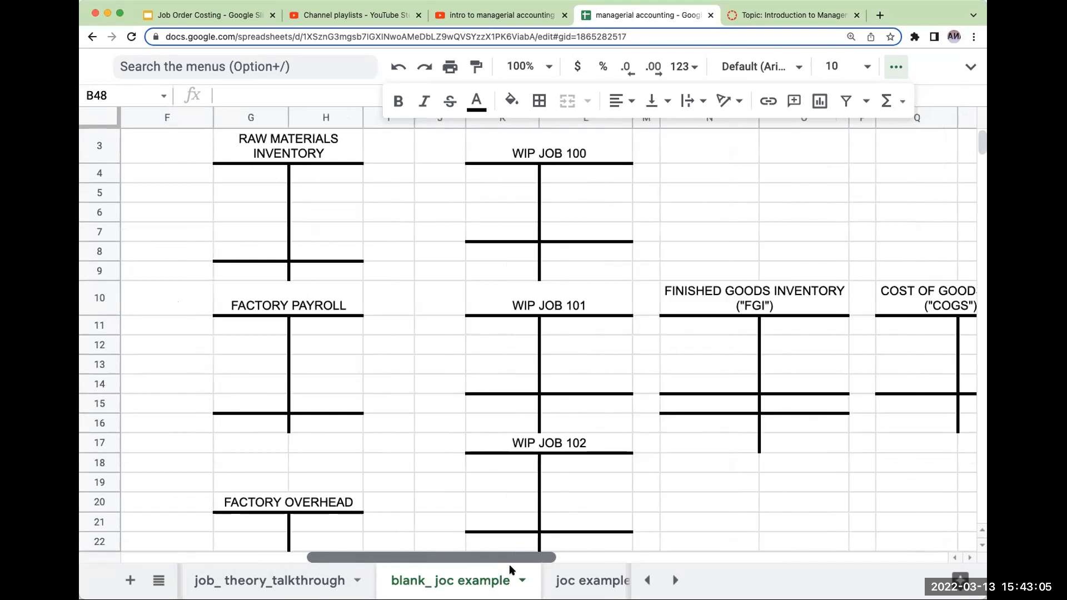
scroll("down", 3)
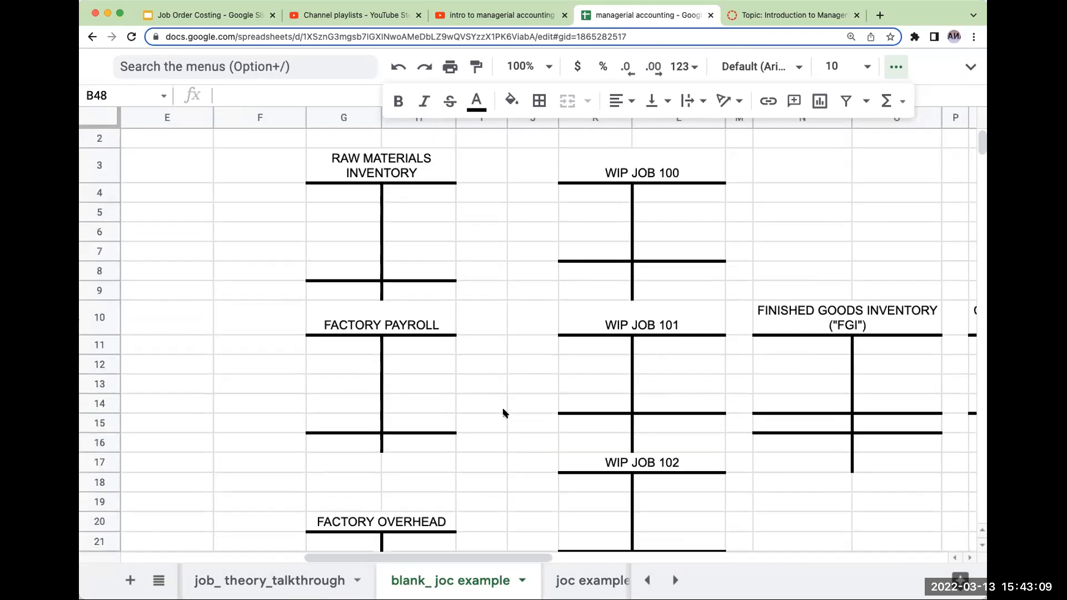
left_click(386, 164)
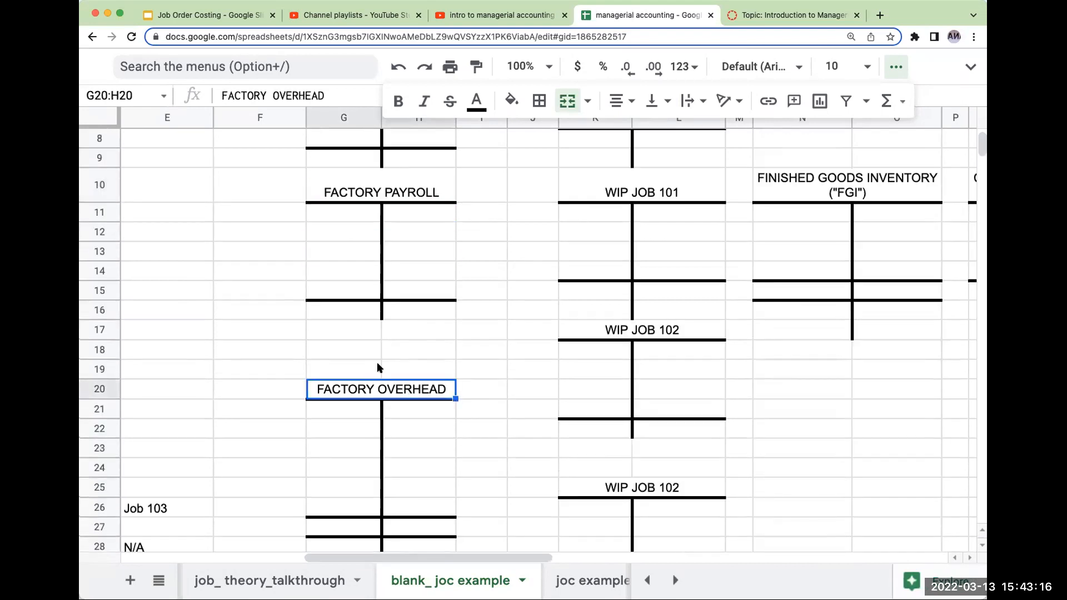
Step: Label the Factory Overhead T-account's left side ACTUAL, then scroll down to review
left_click(344, 369)
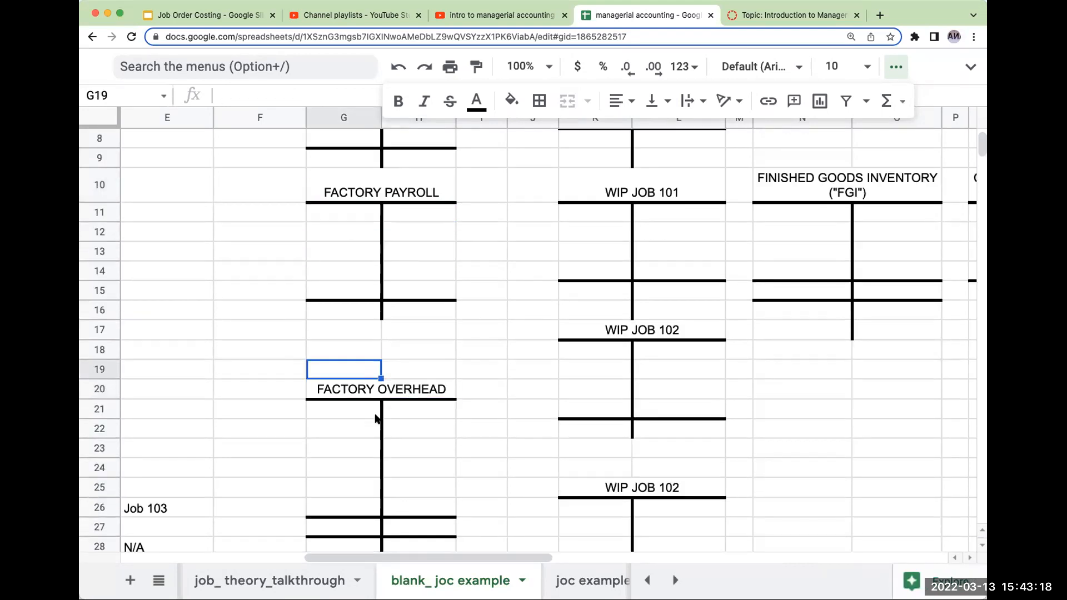
type("ACTUAL")
left_click(418, 369)
type("APPLIED")
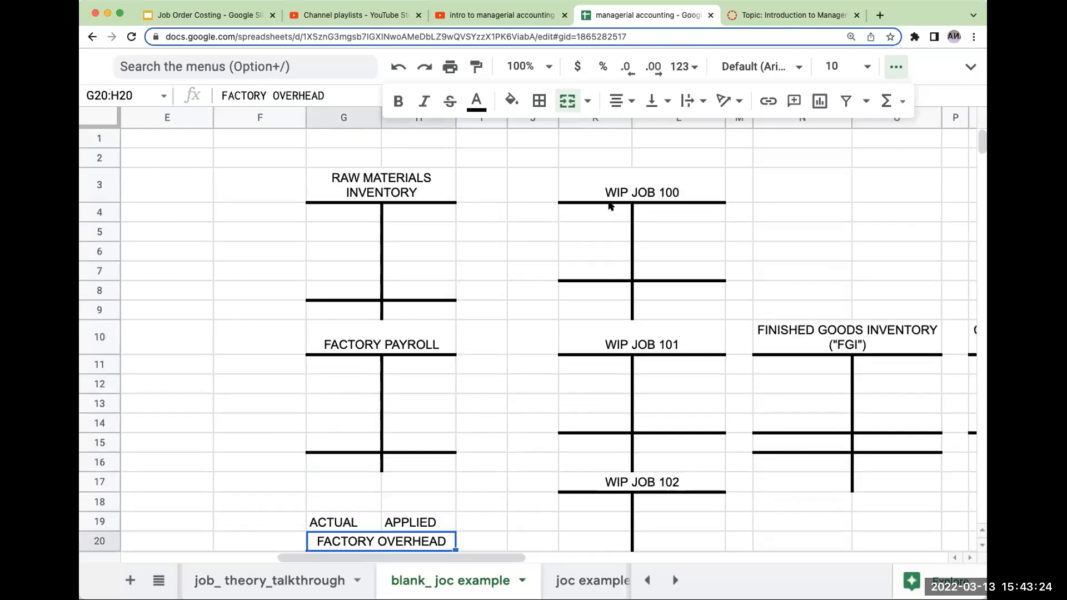
scroll("down", 3)
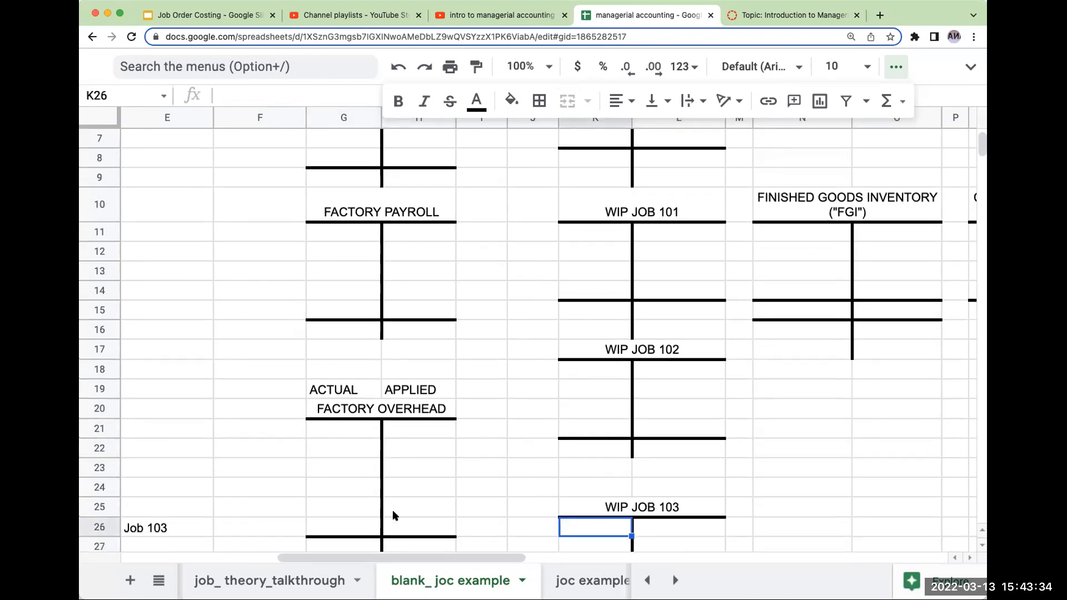
left_click(801, 252)
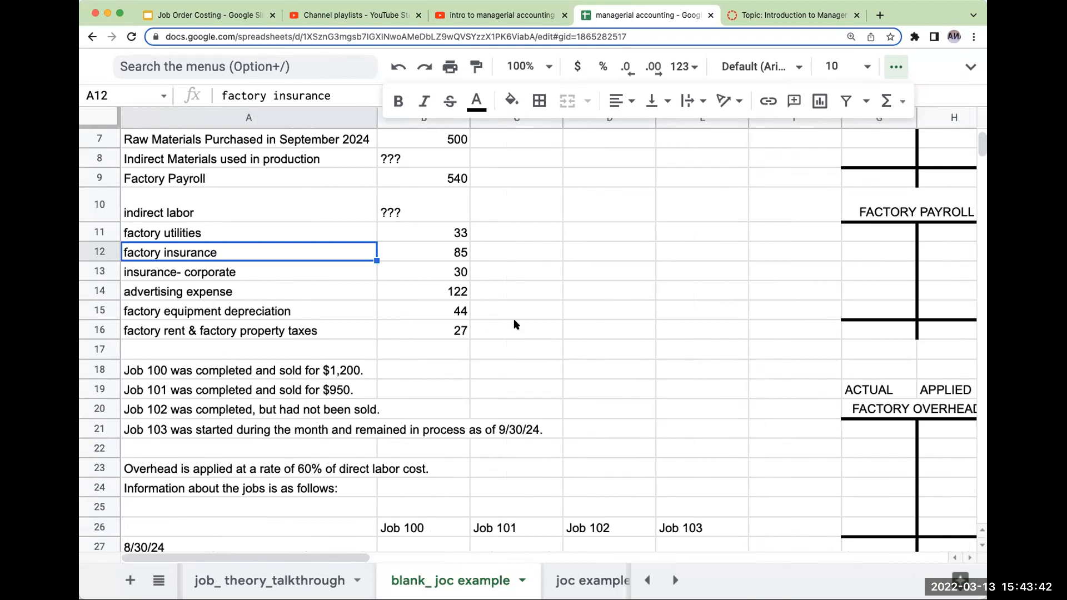
scroll("down", 3)
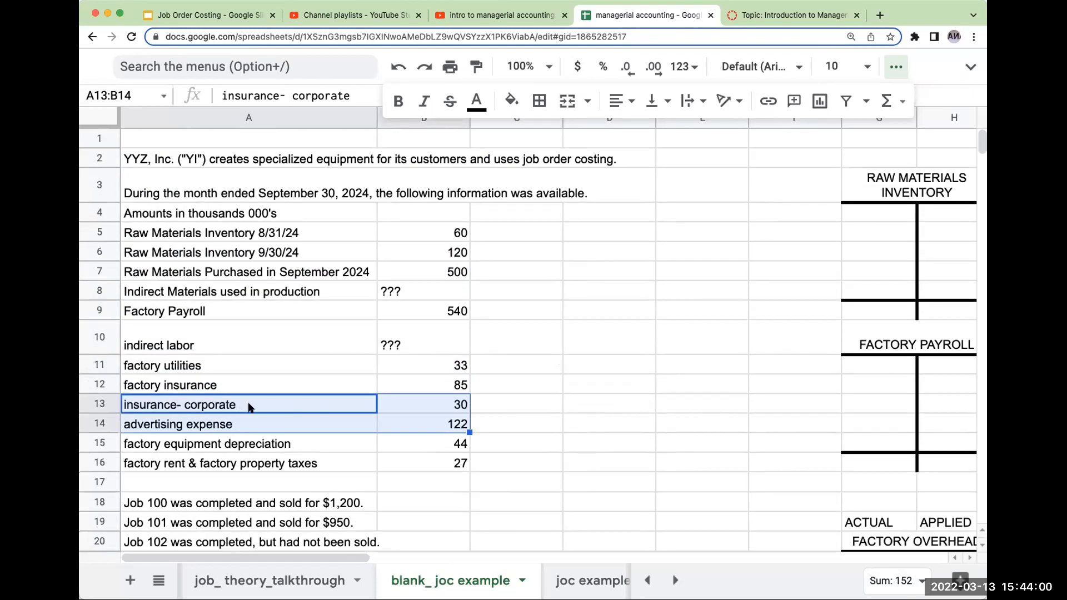
mouse_move(255, 430)
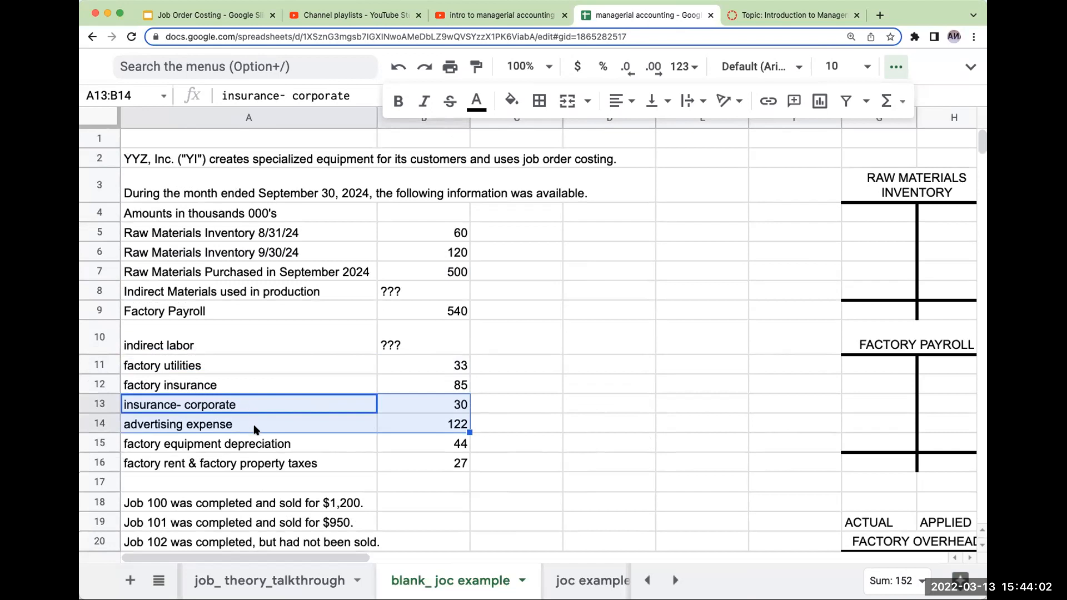
mouse_move(257, 427)
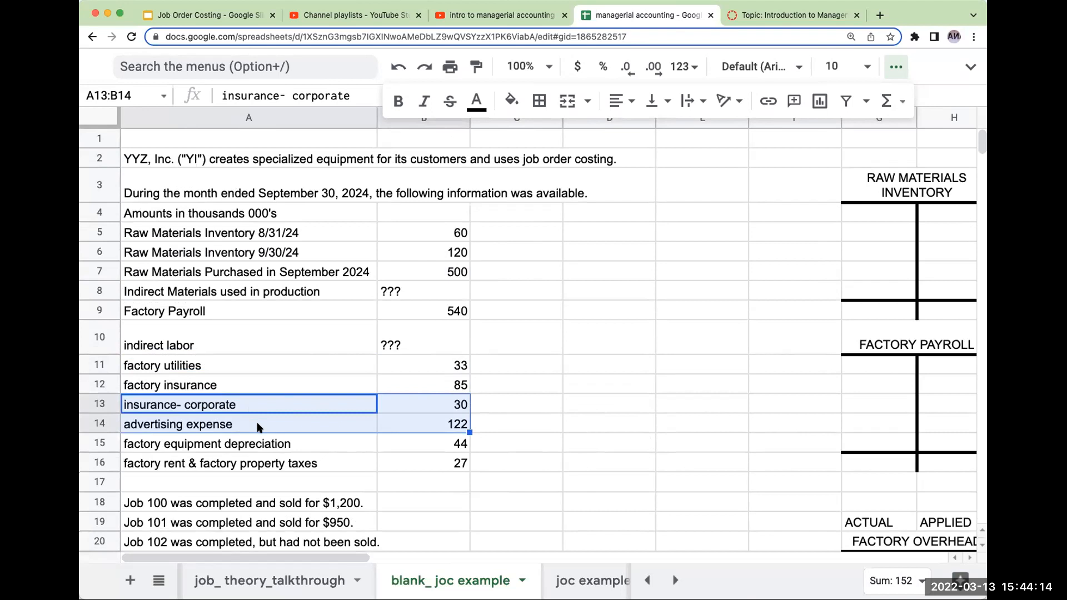
scroll("down", 3)
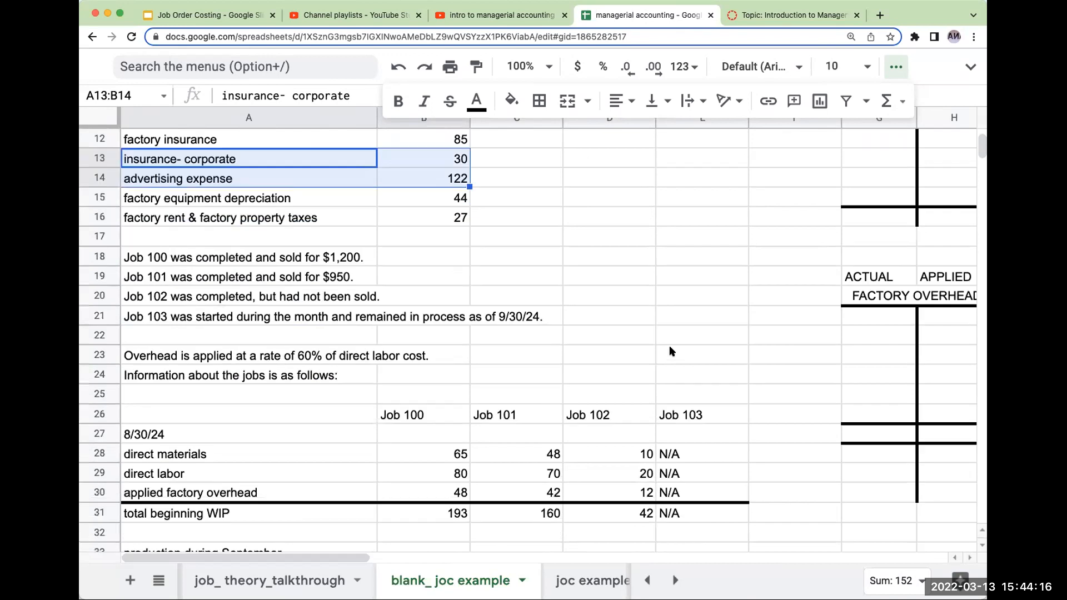
scroll("down", 3)
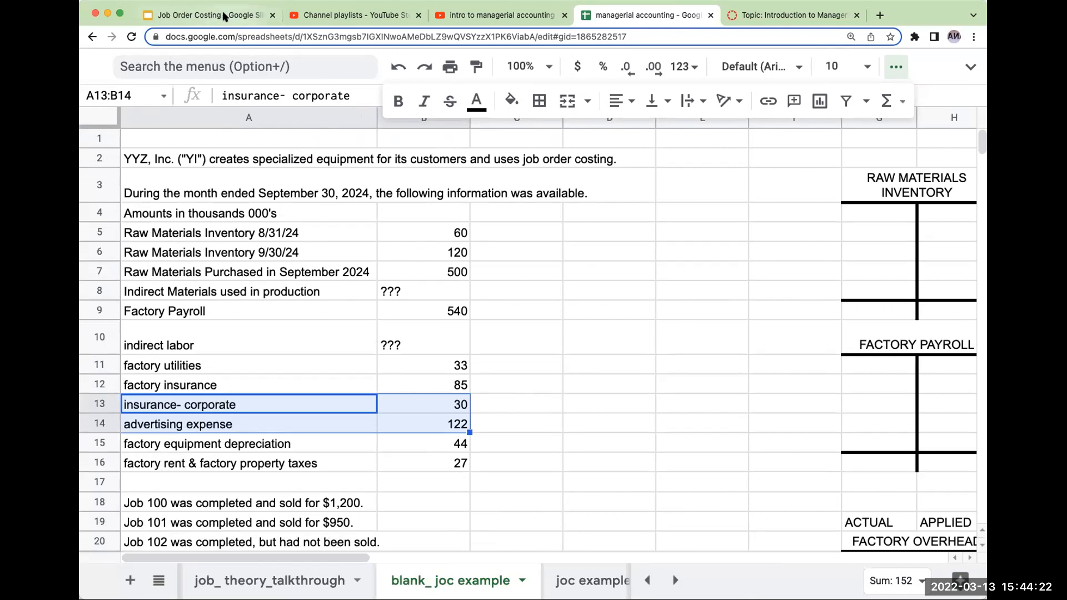
Step: Present the Job Order Costing deck's Thank you slide as a full-screen slideshow
left_click(204, 15)
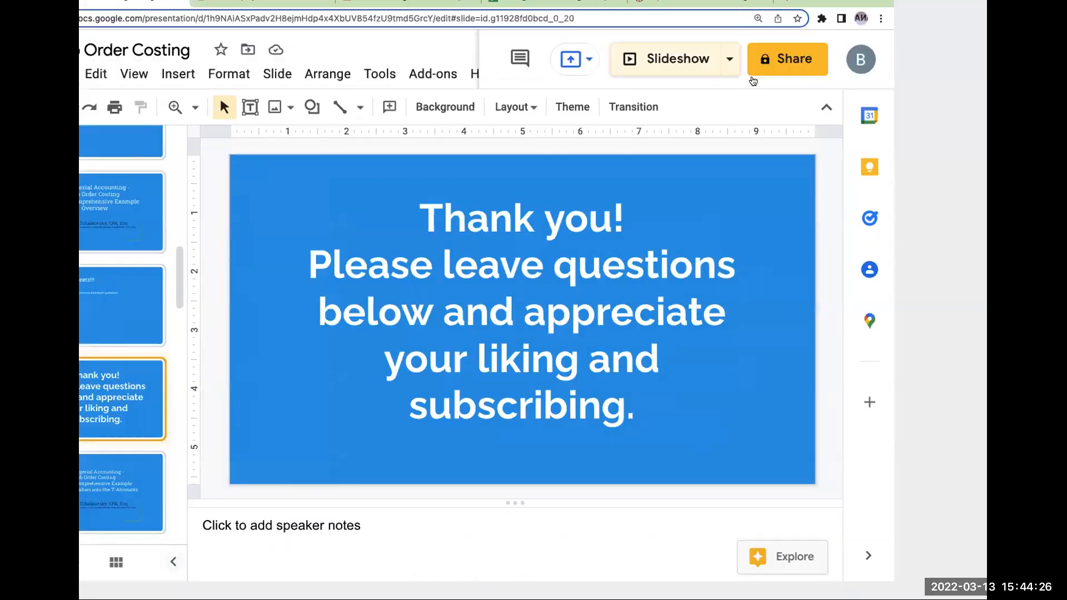
left_click(666, 59)
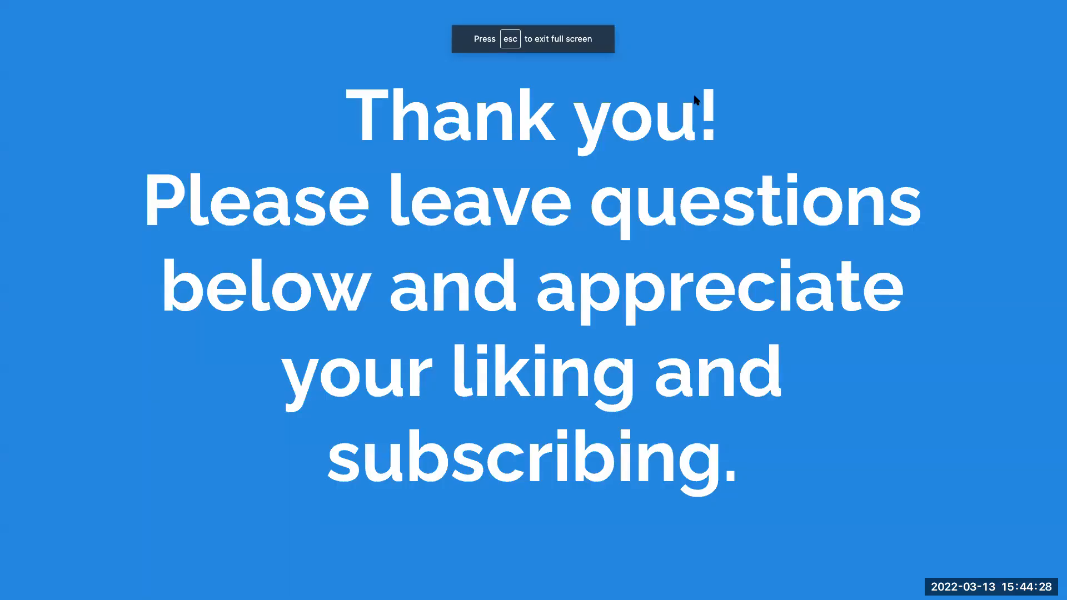